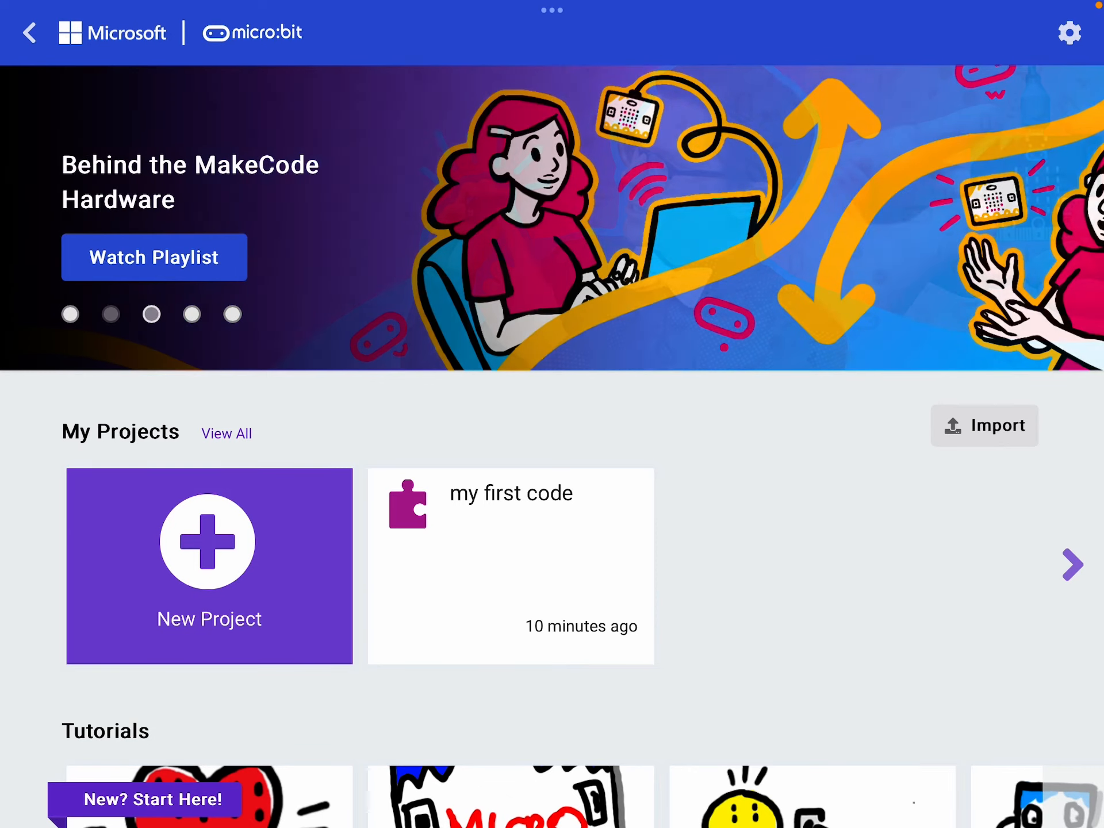
Create a new project titled 'my dice roll' and open it in the editor
{"action": "left_click", "coordinate": [209, 565]}
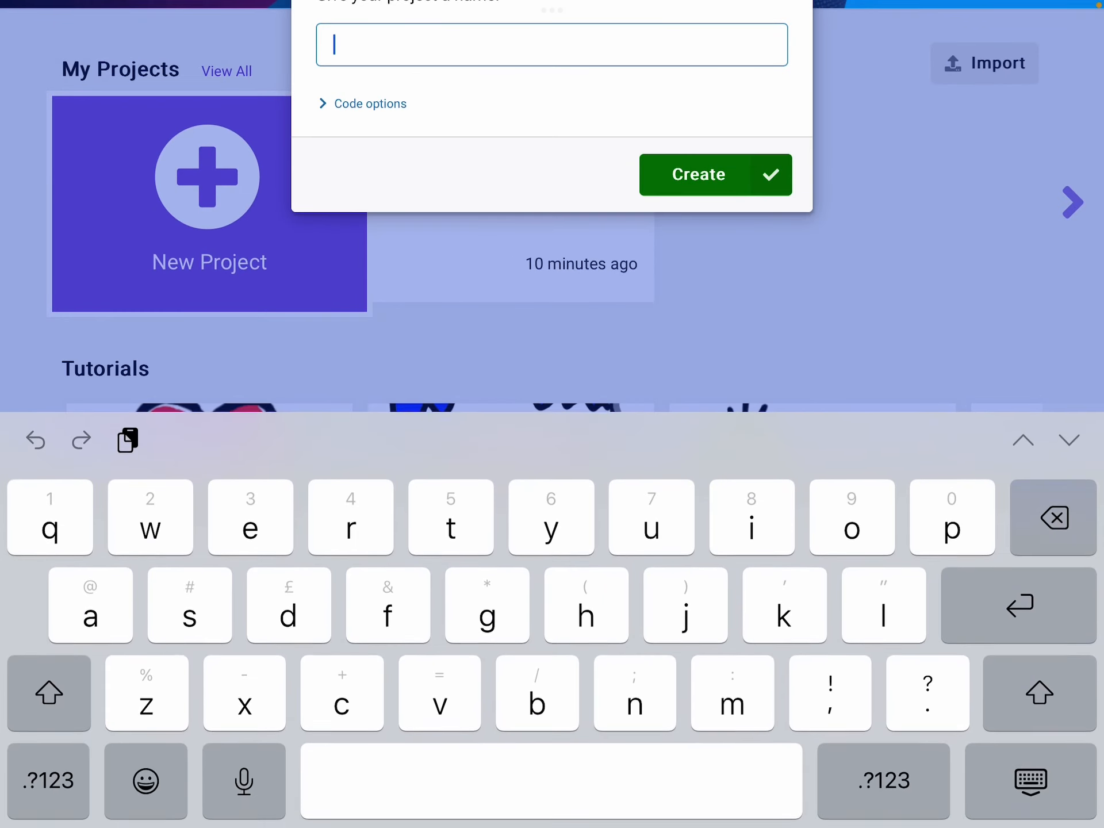
{"action": "type", "text": "my dice roll"}
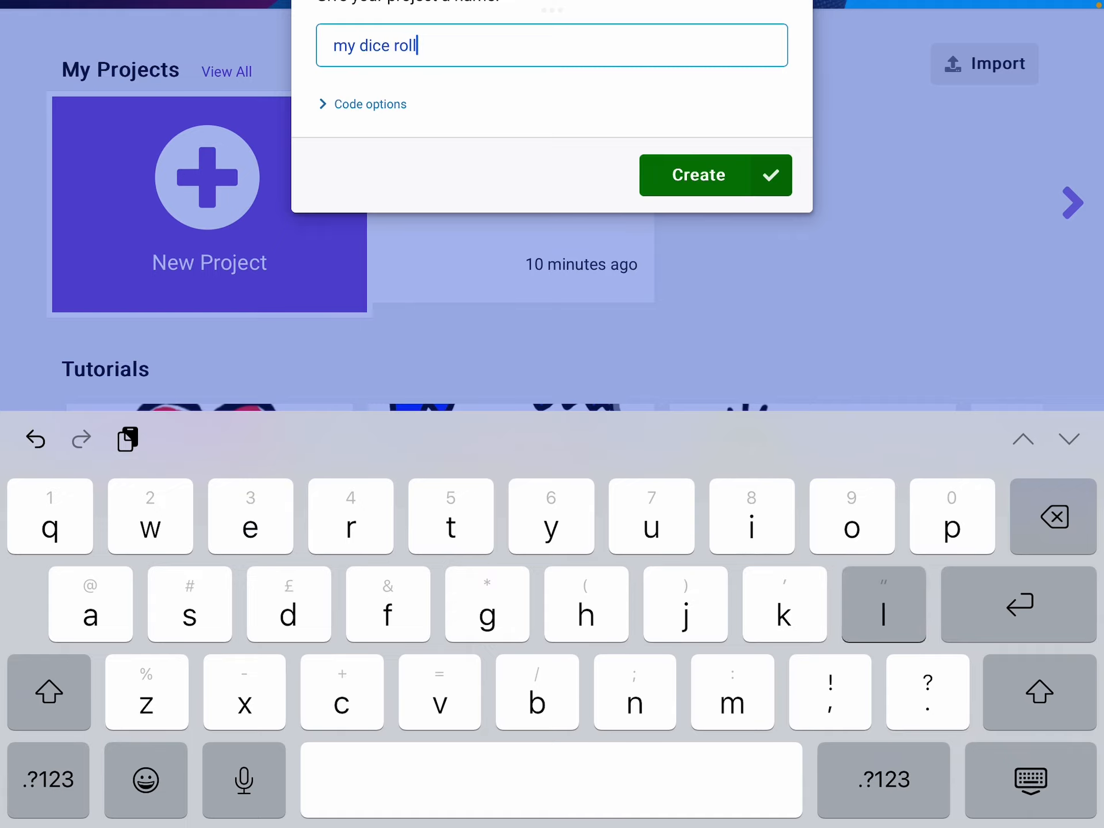
{"action": "left_click", "coordinate": [714, 175]}
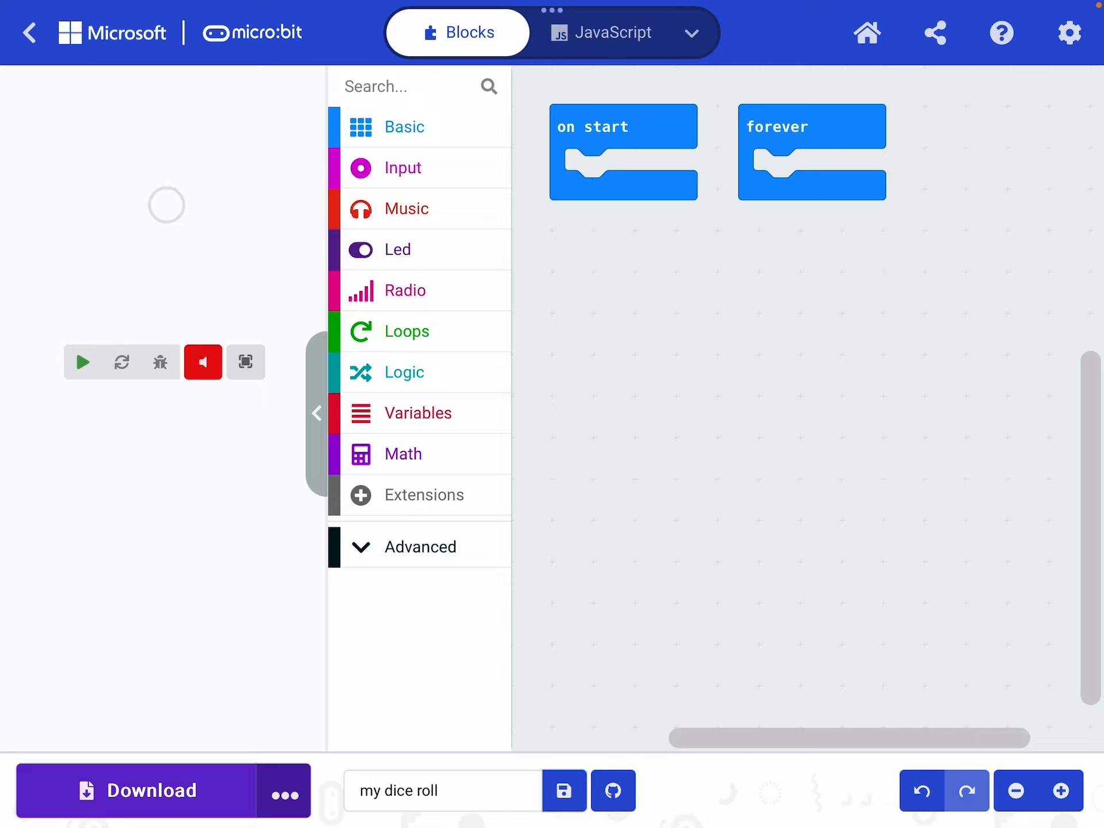
Put a show icon block set to the box icon in on start, moving forever aside
{"action": "left_click", "coordinate": [81, 361]}
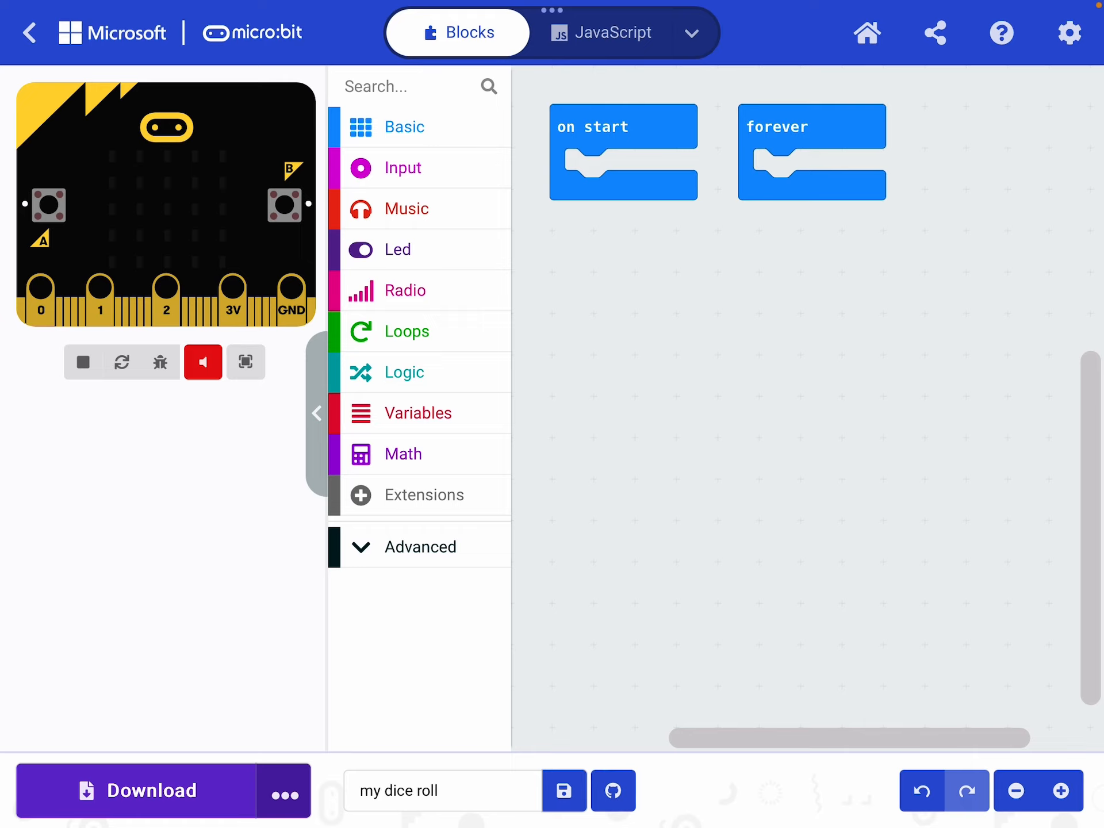
{"action": "left_click", "coordinate": [404, 126]}
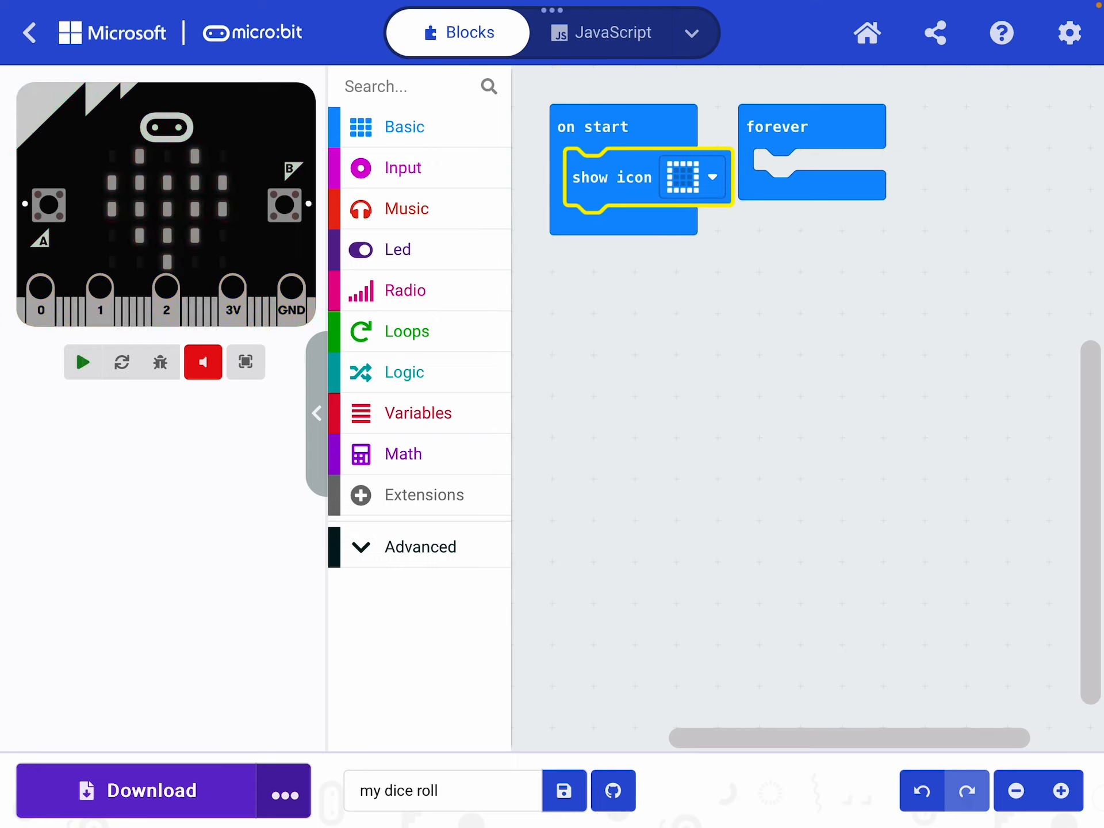
{"action": "left_click", "coordinate": [81, 362]}
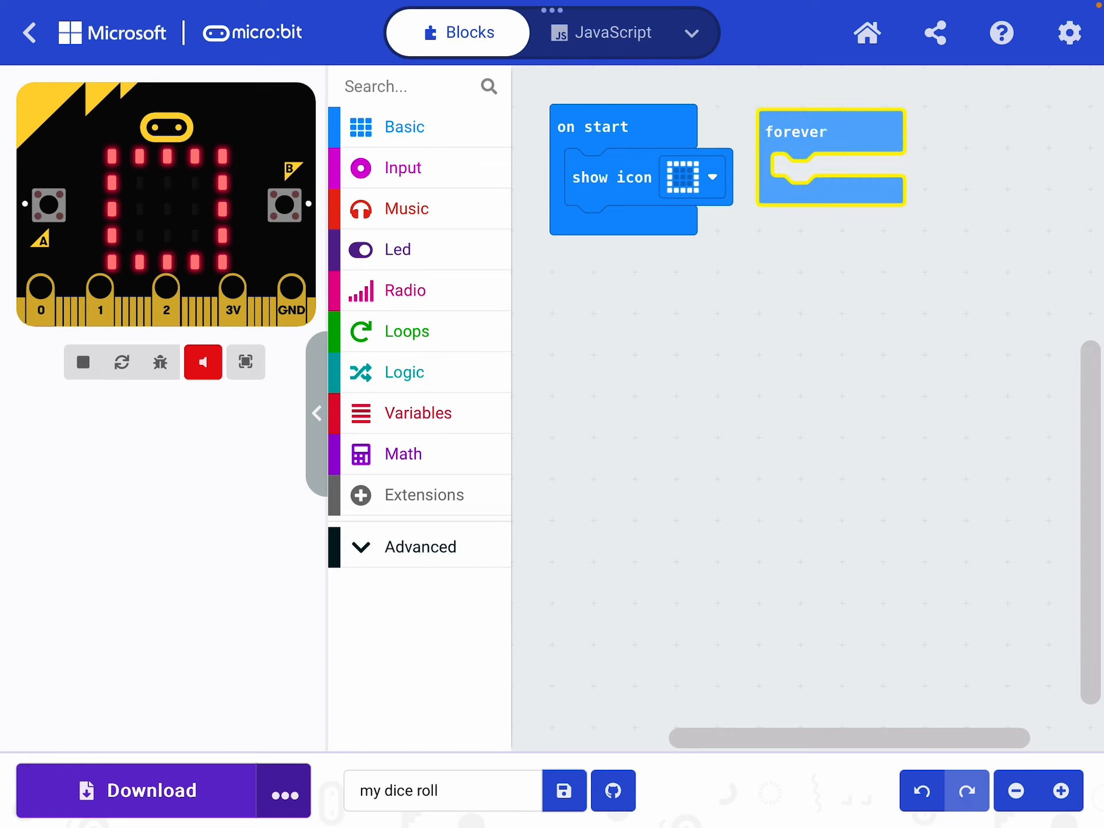
{"action": "left_click", "coordinate": [81, 361]}
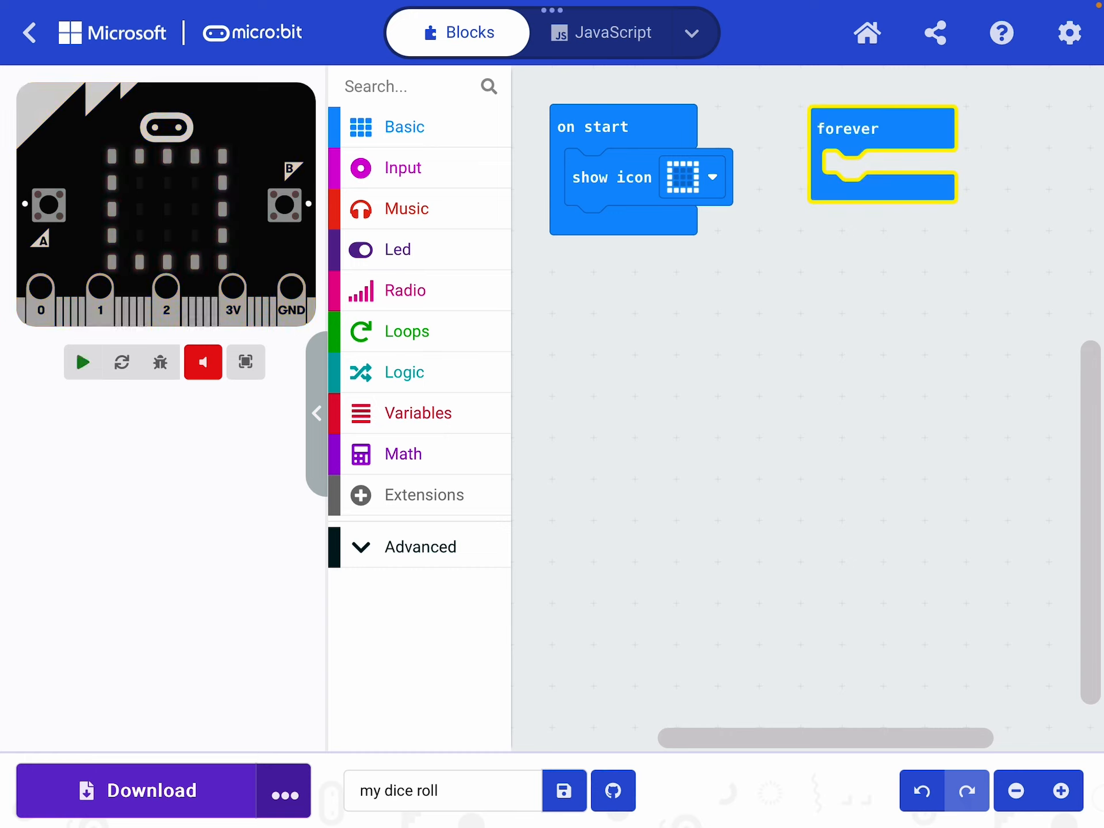
{"action": "left_click", "coordinate": [81, 362]}
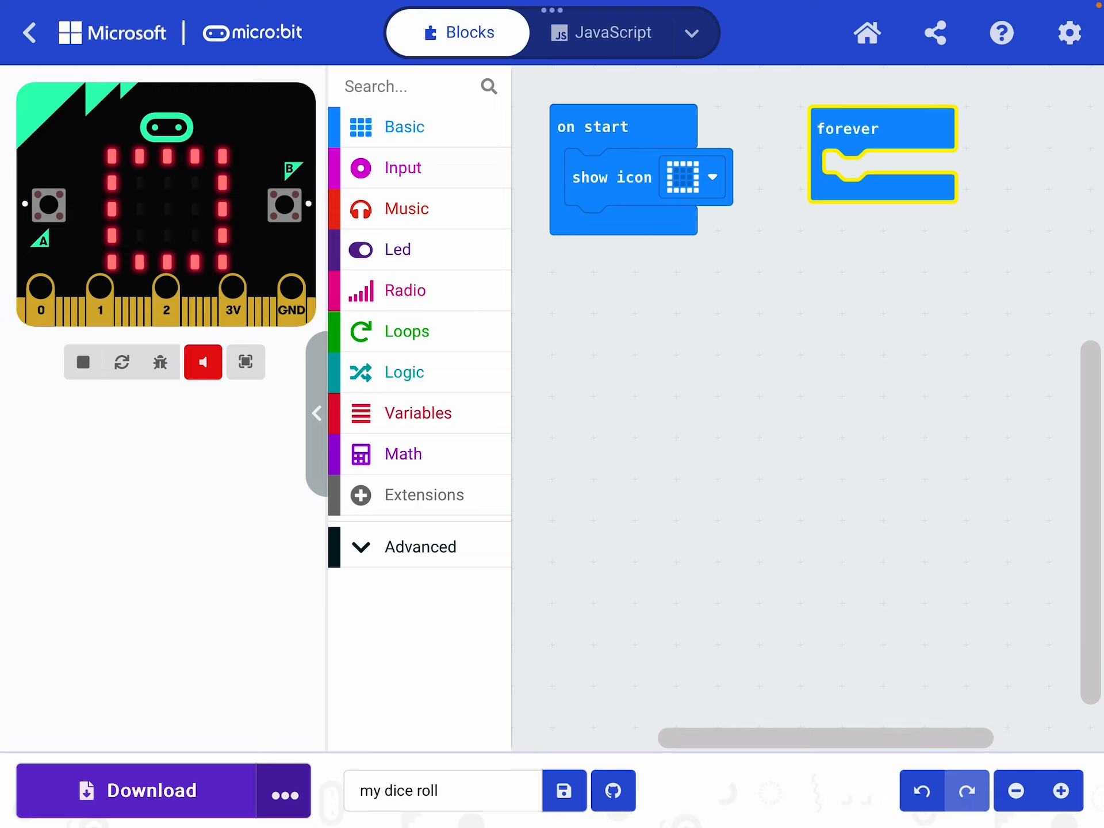
Place an on shake event block from Input beneath on start
{"action": "left_click", "coordinate": [403, 167]}
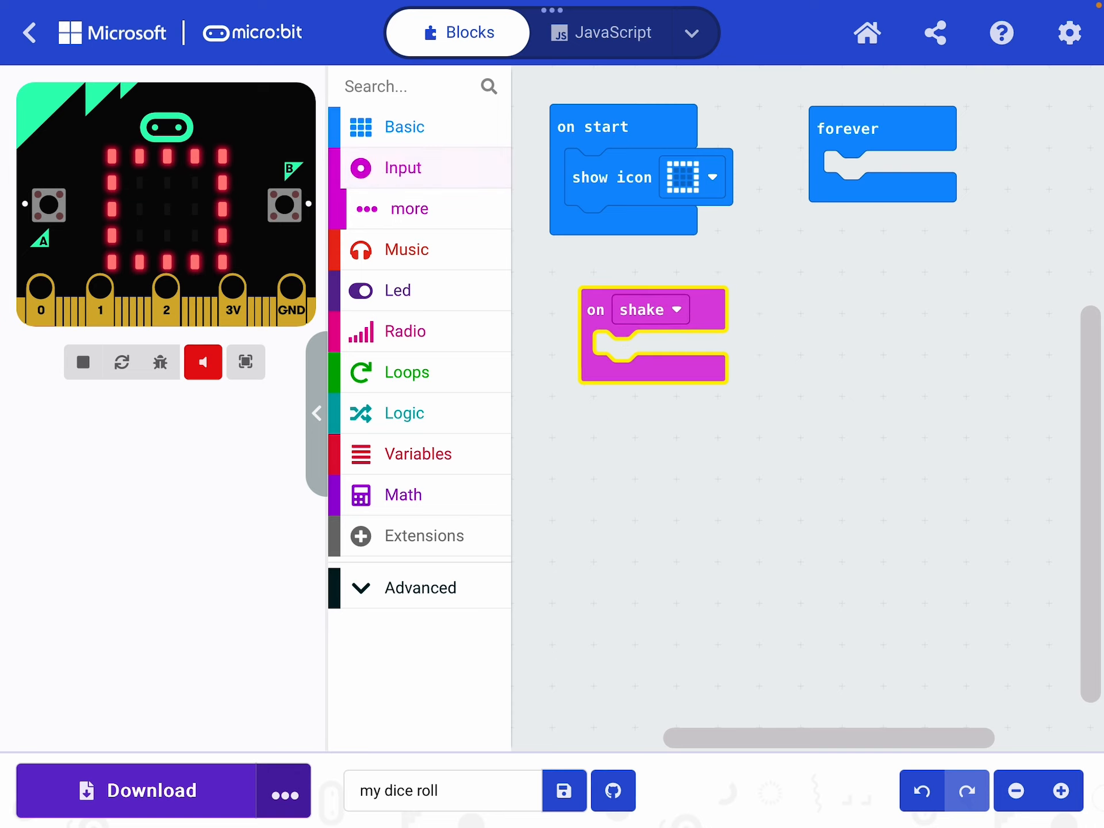
{"action": "left_click", "coordinate": [82, 361]}
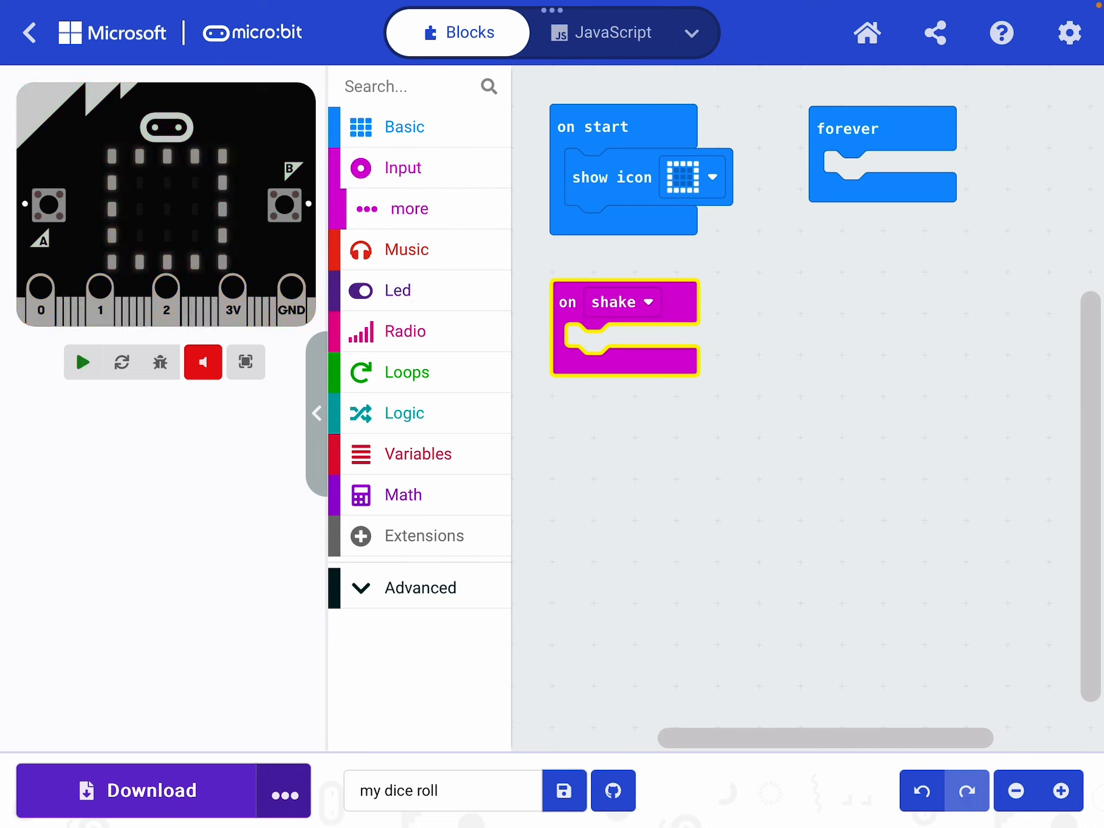
{"action": "left_click", "coordinate": [82, 362]}
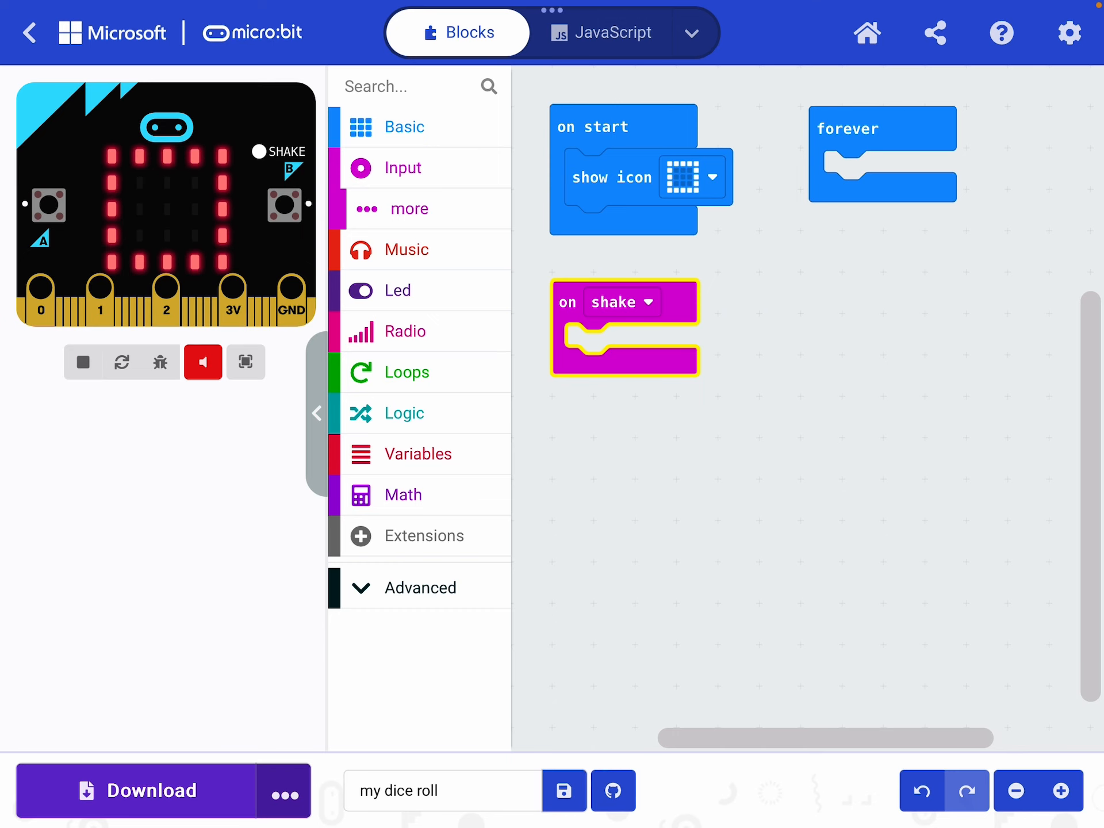
Put show number 5 inside on shake and shake the simulator to test
{"action": "left_click", "coordinate": [404, 126]}
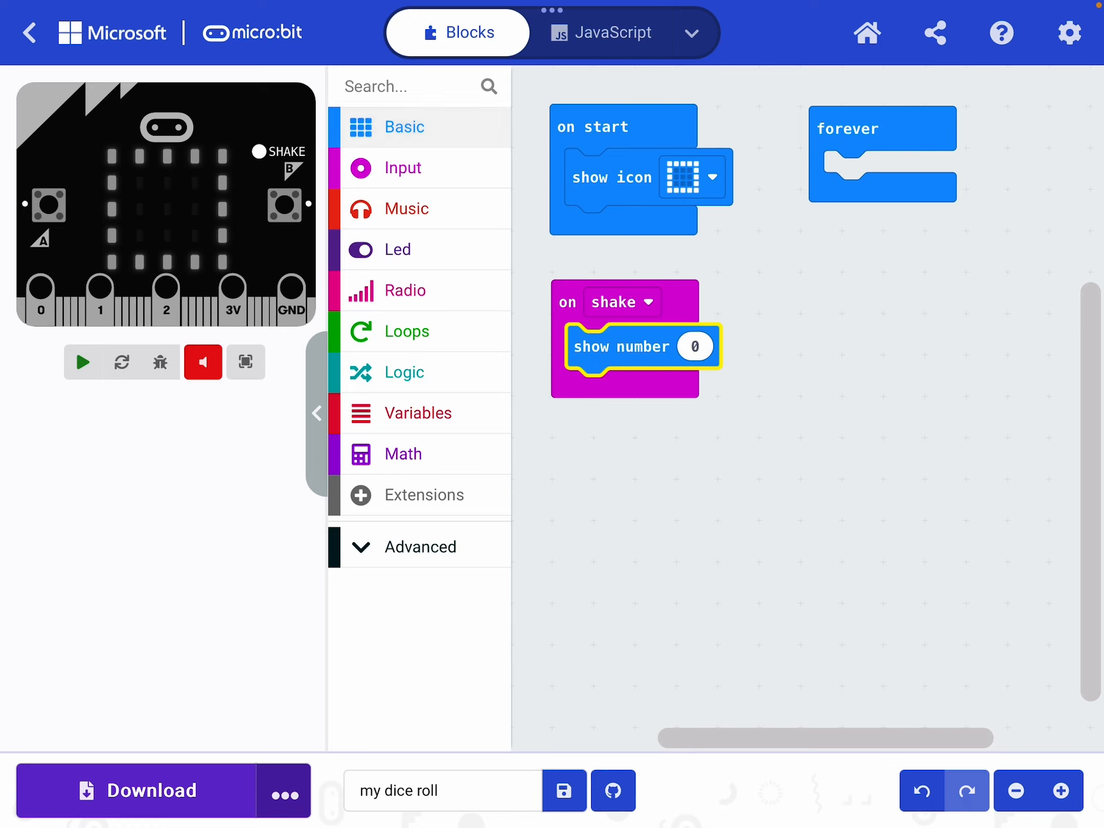
{"action": "left_click", "coordinate": [694, 345]}
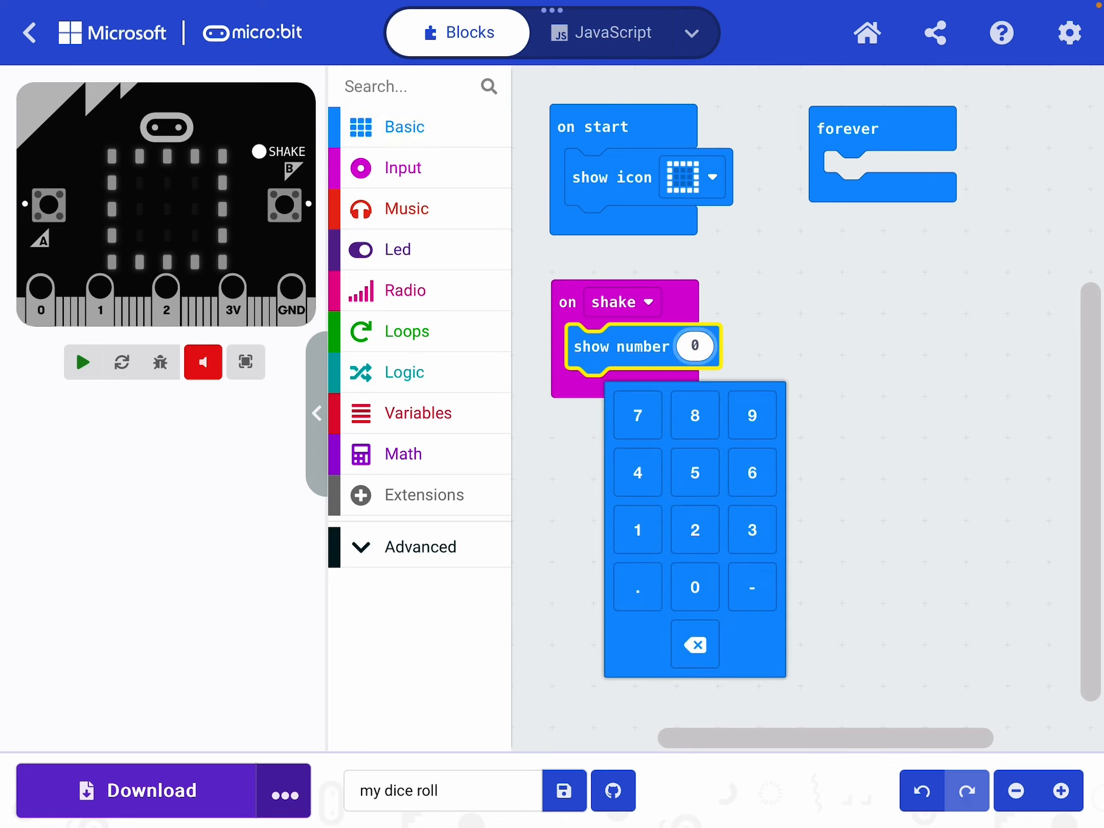
{"action": "left_click", "coordinate": [693, 472]}
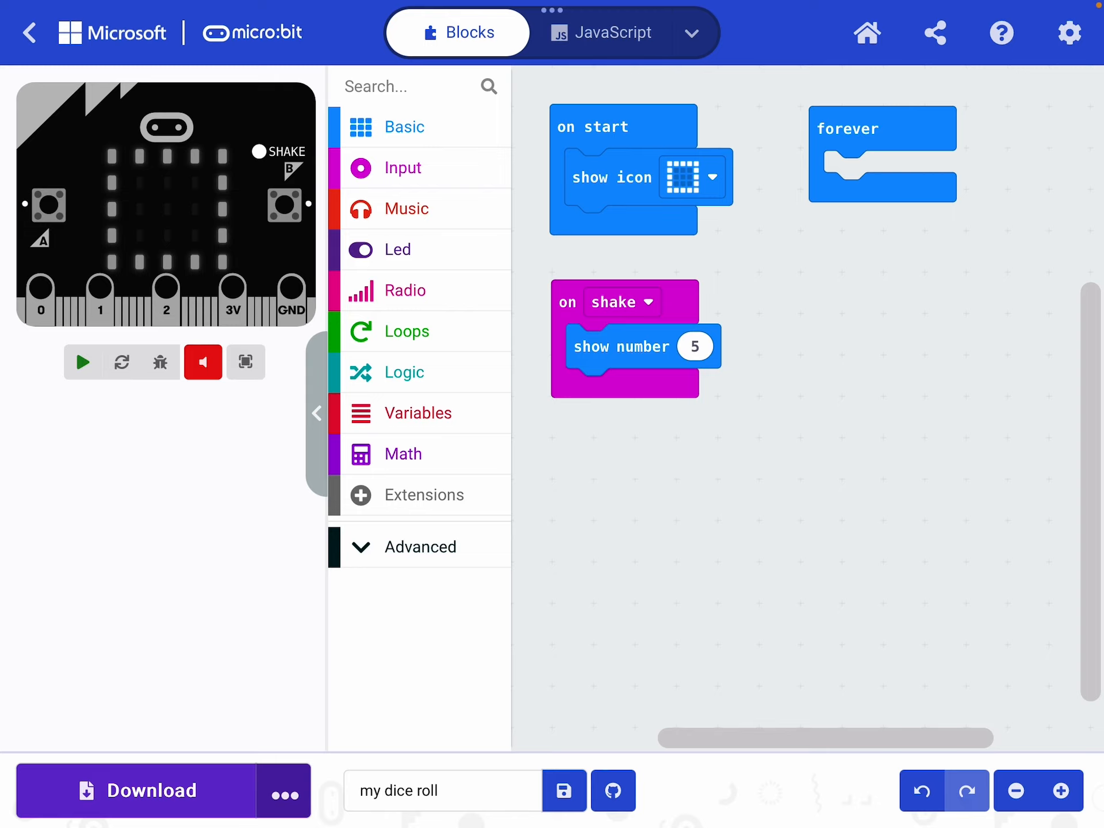
{"action": "left_click", "coordinate": [82, 361]}
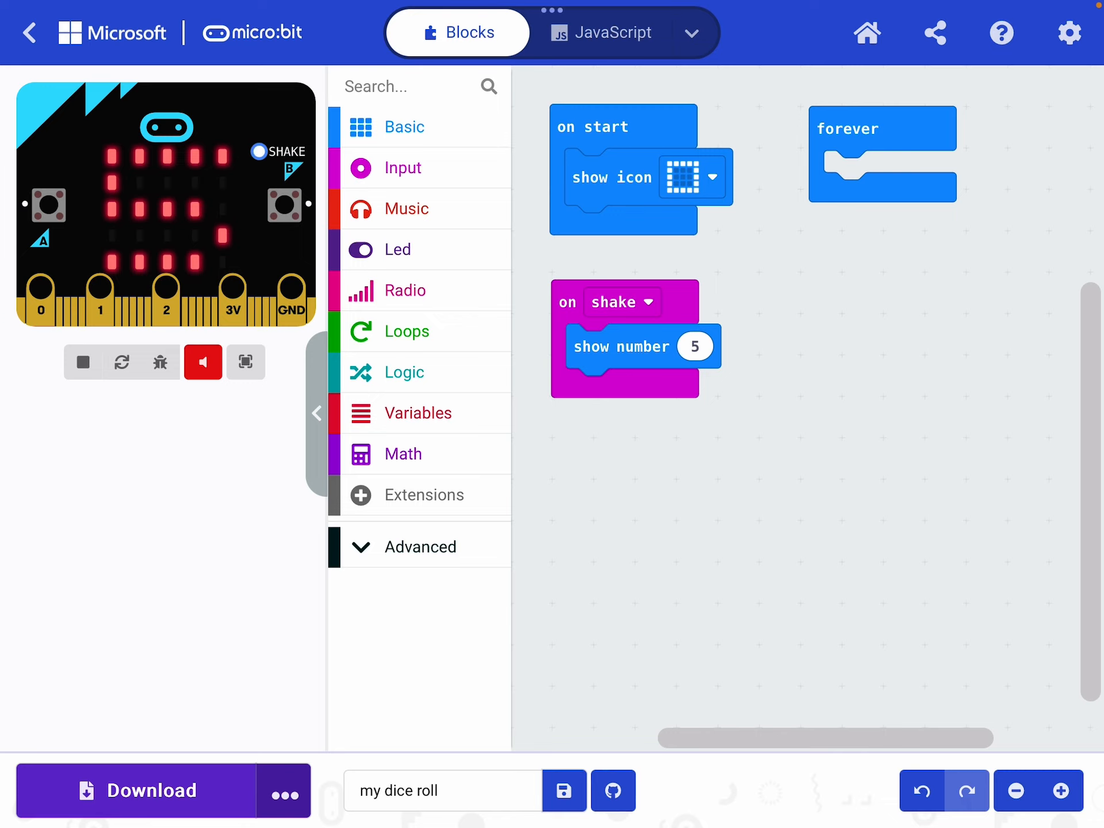
Open the Math category in the toolbox
{"action": "left_click", "coordinate": [404, 453]}
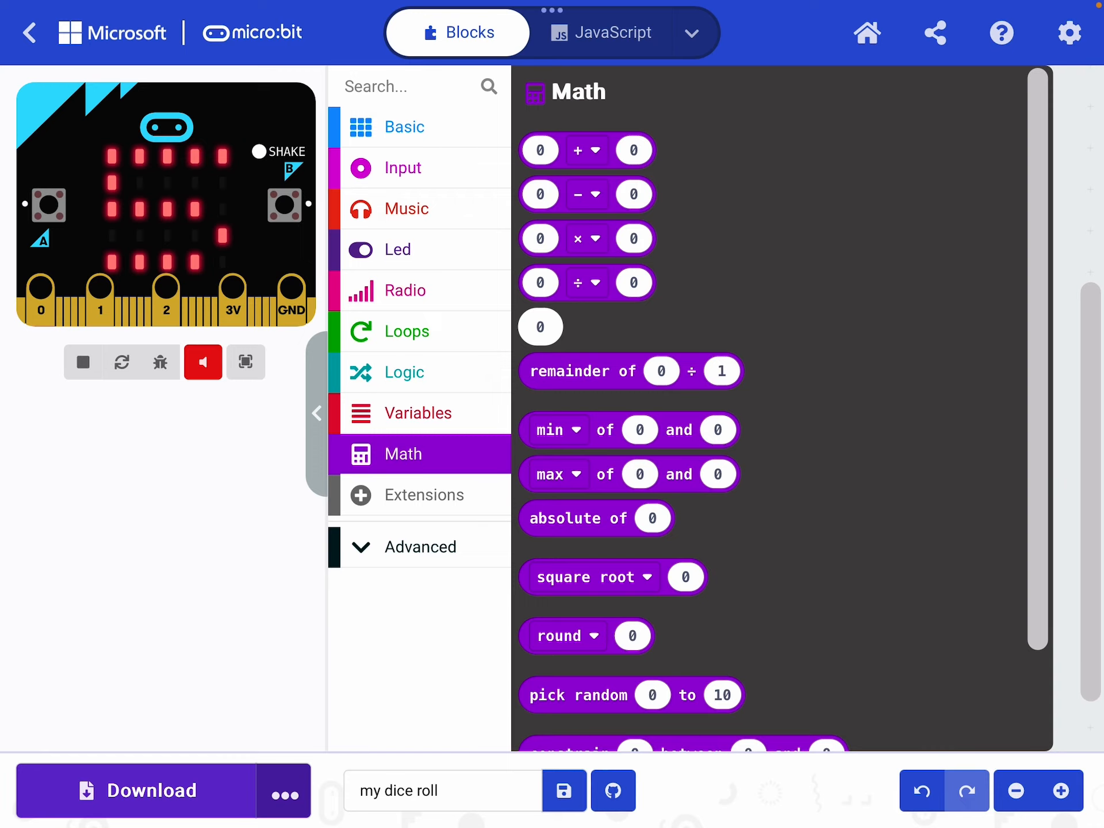
Replace 5 in show number with pick random 1 to 6, then stop the simulator
{"action": "scroll", "scroll_direction": "down", "scroll_amount": 3}
{"action": "type", "text": "6"}
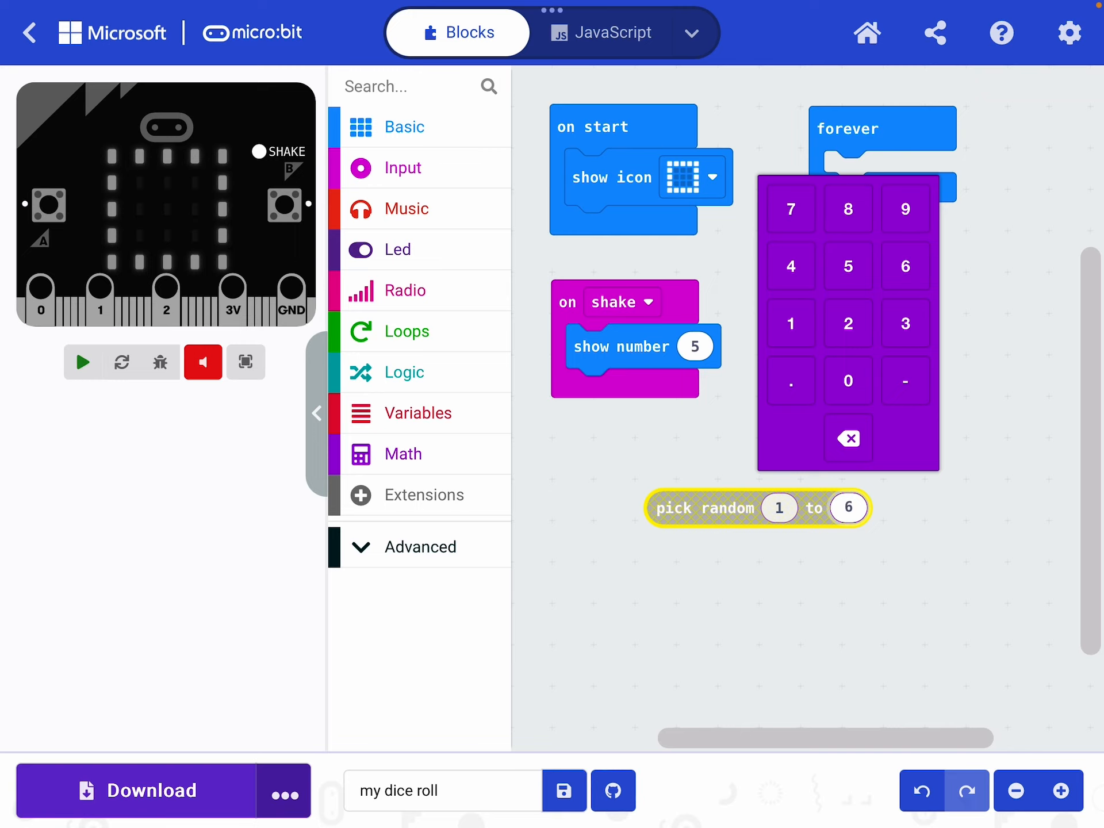
{"action": "left_click", "coordinate": [81, 362]}
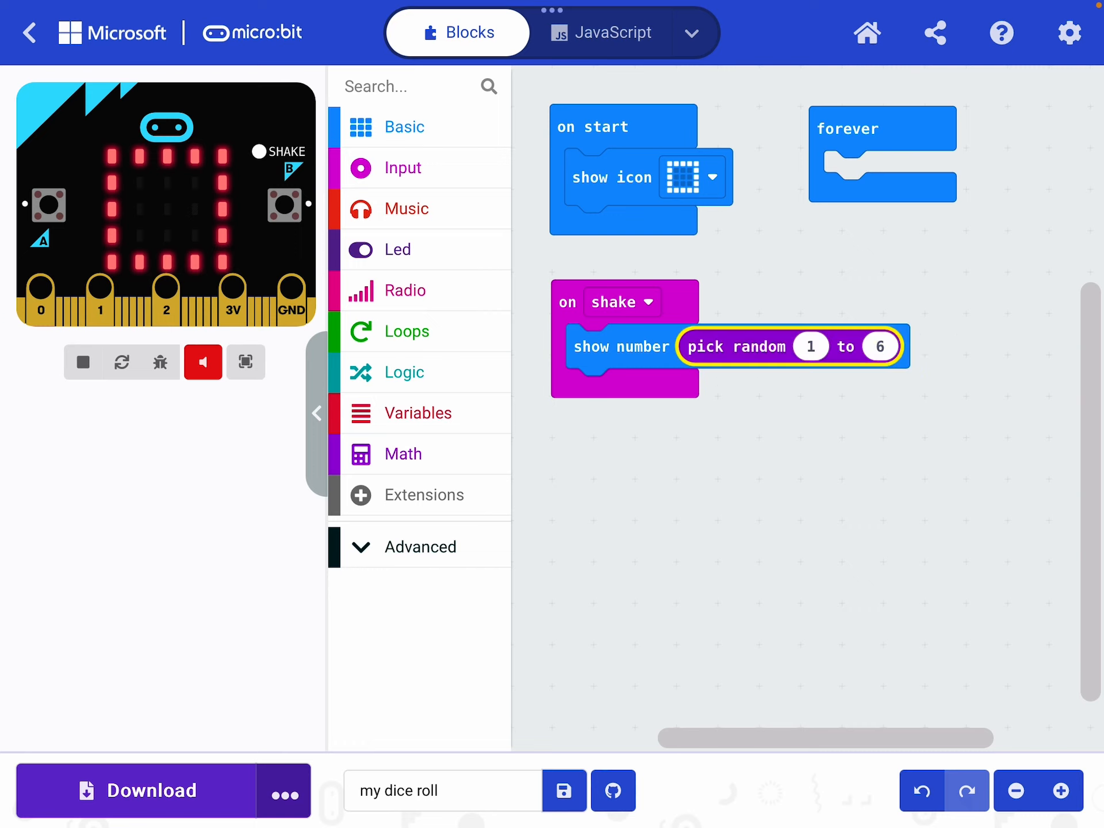
{"action": "left_click", "coordinate": [82, 362]}
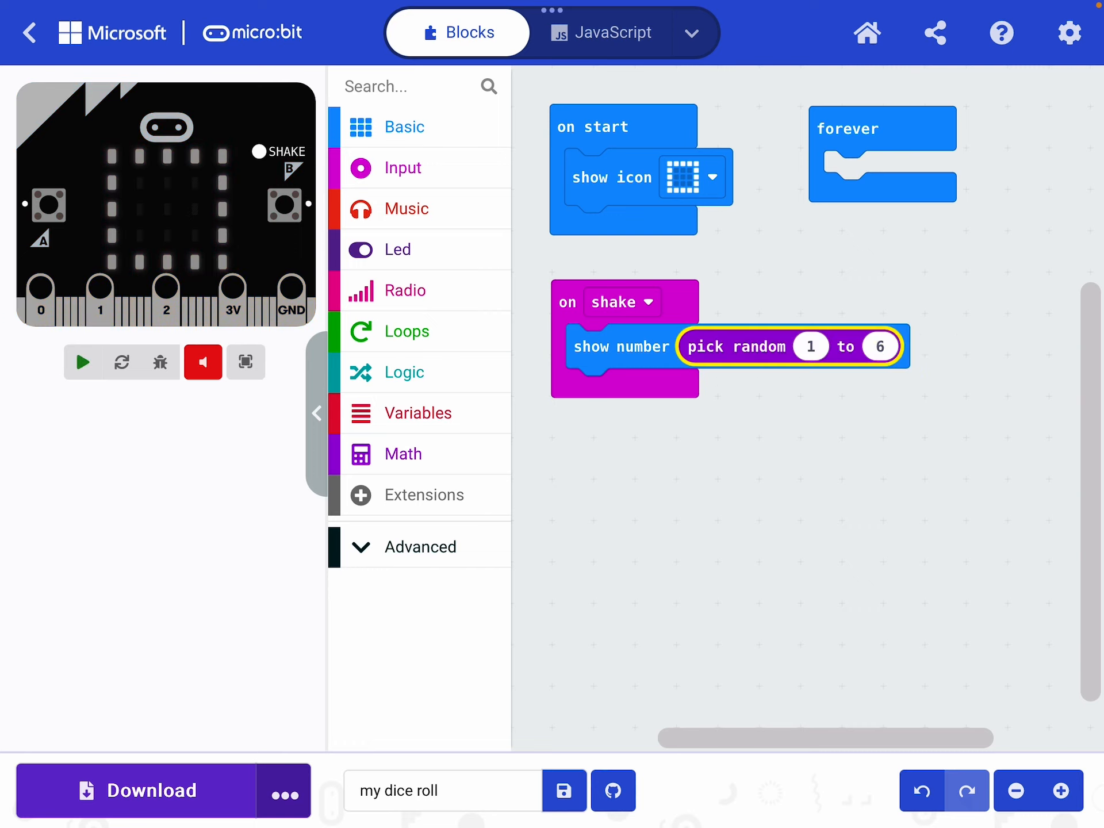
{"action": "left_click", "coordinate": [81, 362]}
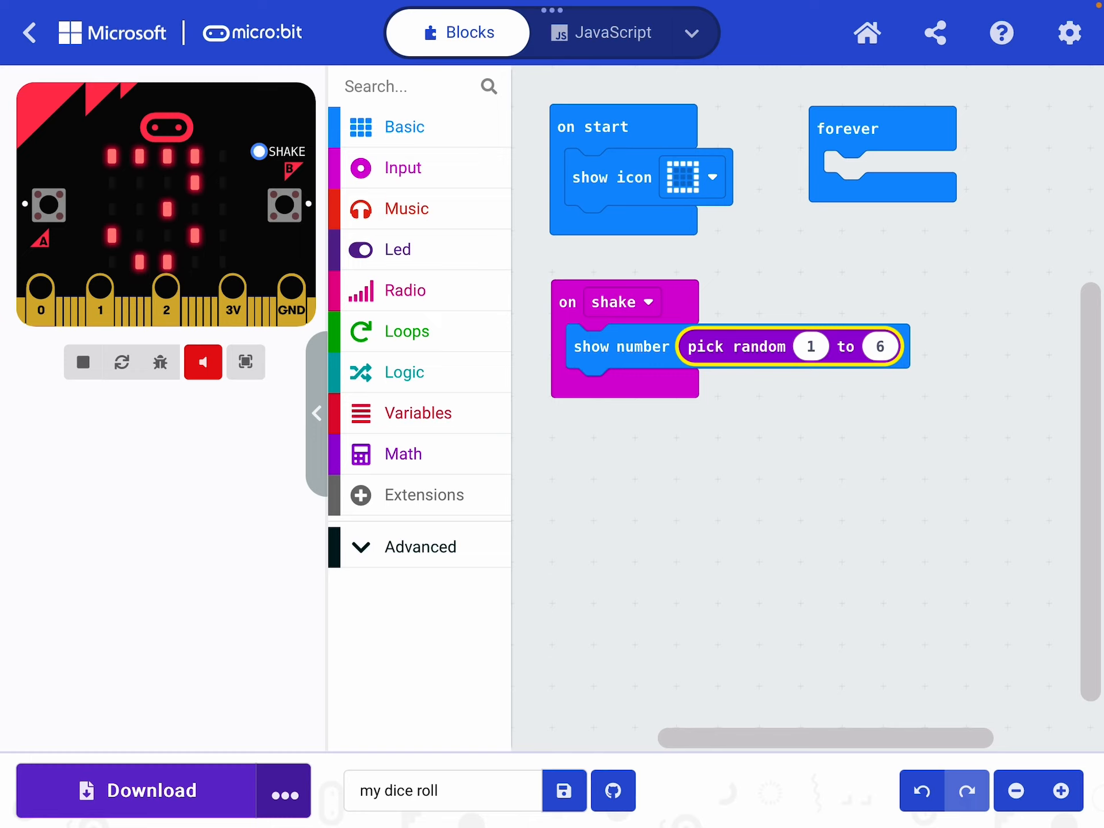
{"action": "left_click", "coordinate": [404, 167]}
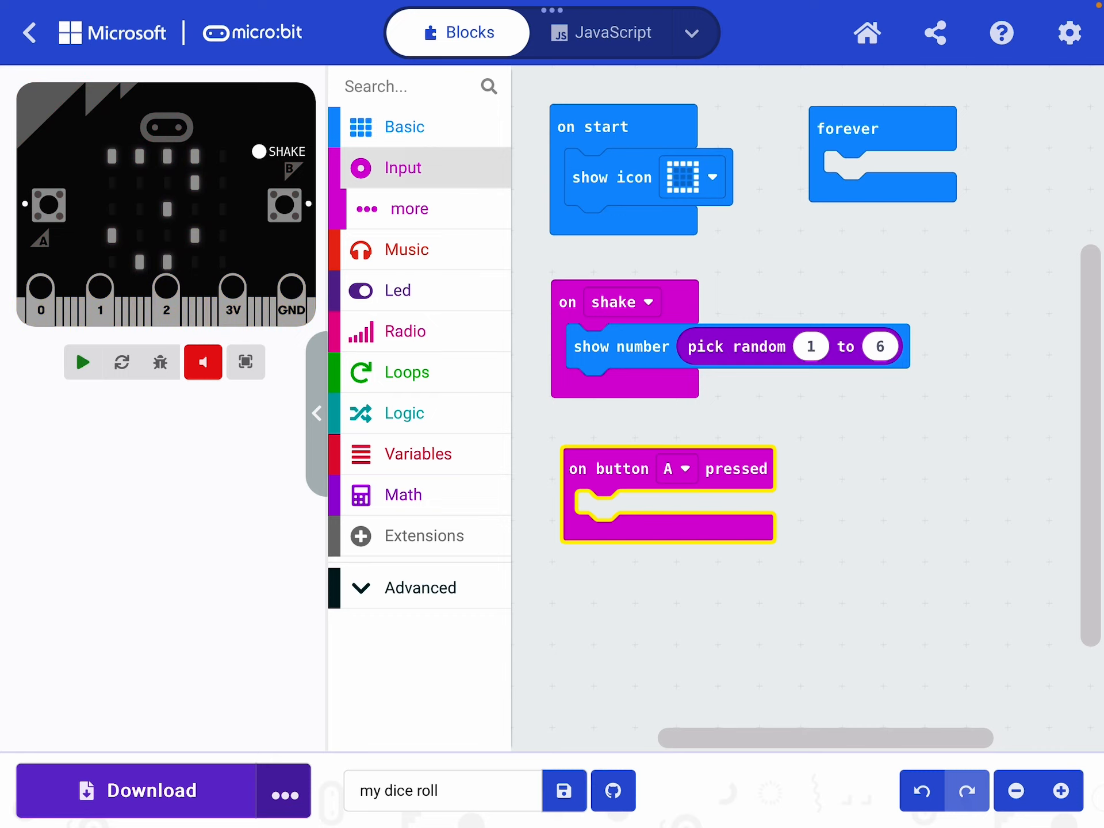
Set the button event to trigger on A+B and add a show icon block inside
{"action": "left_click", "coordinate": [676, 469]}
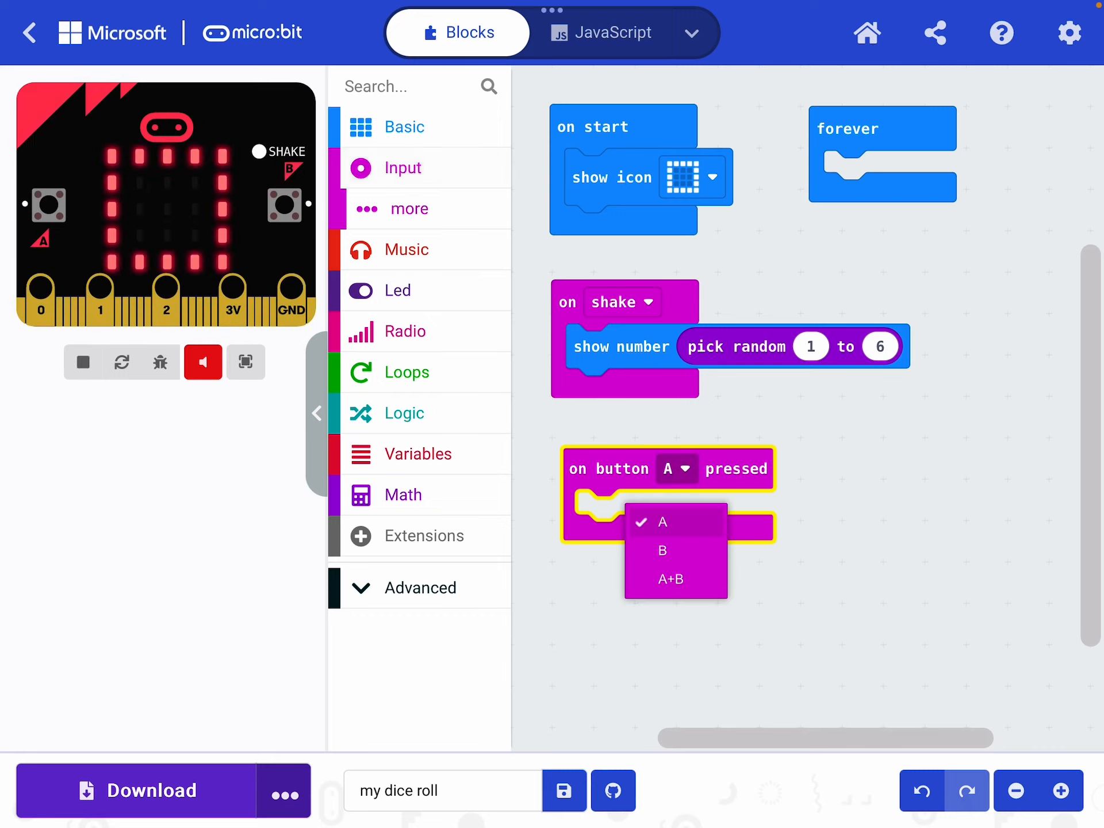
{"action": "left_click", "coordinate": [673, 579]}
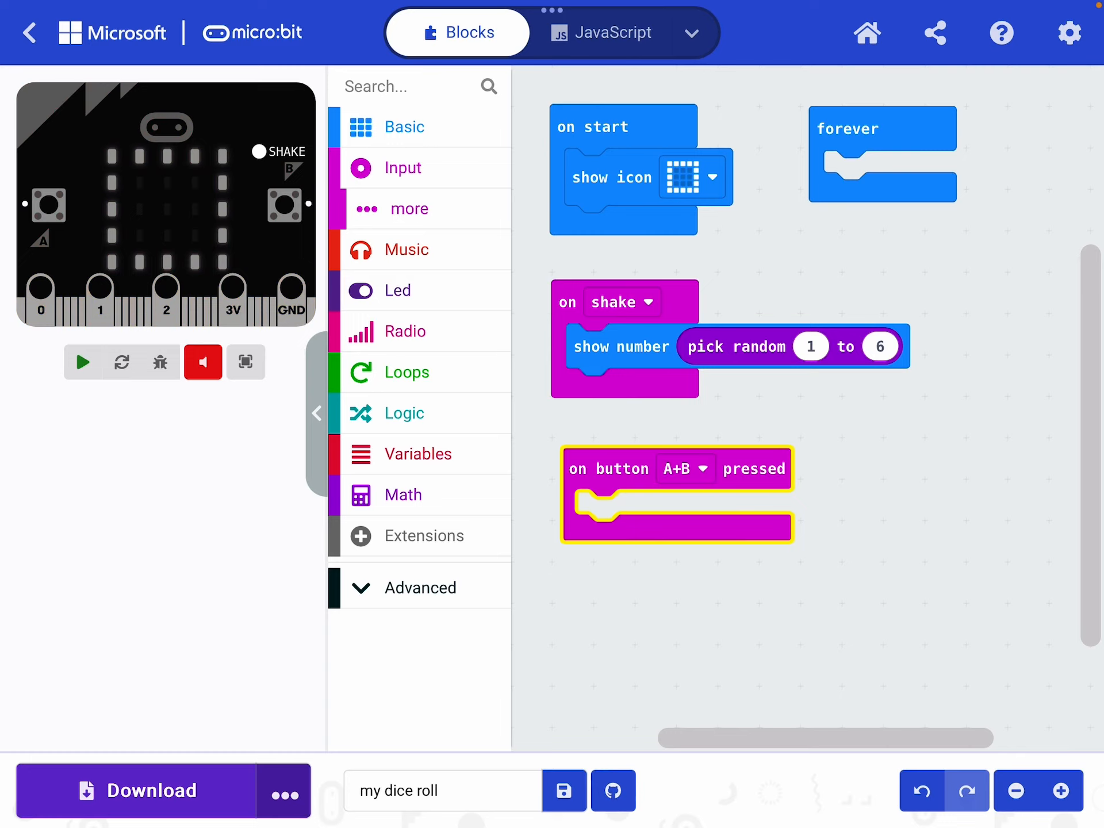
{"action": "left_click", "coordinate": [82, 361]}
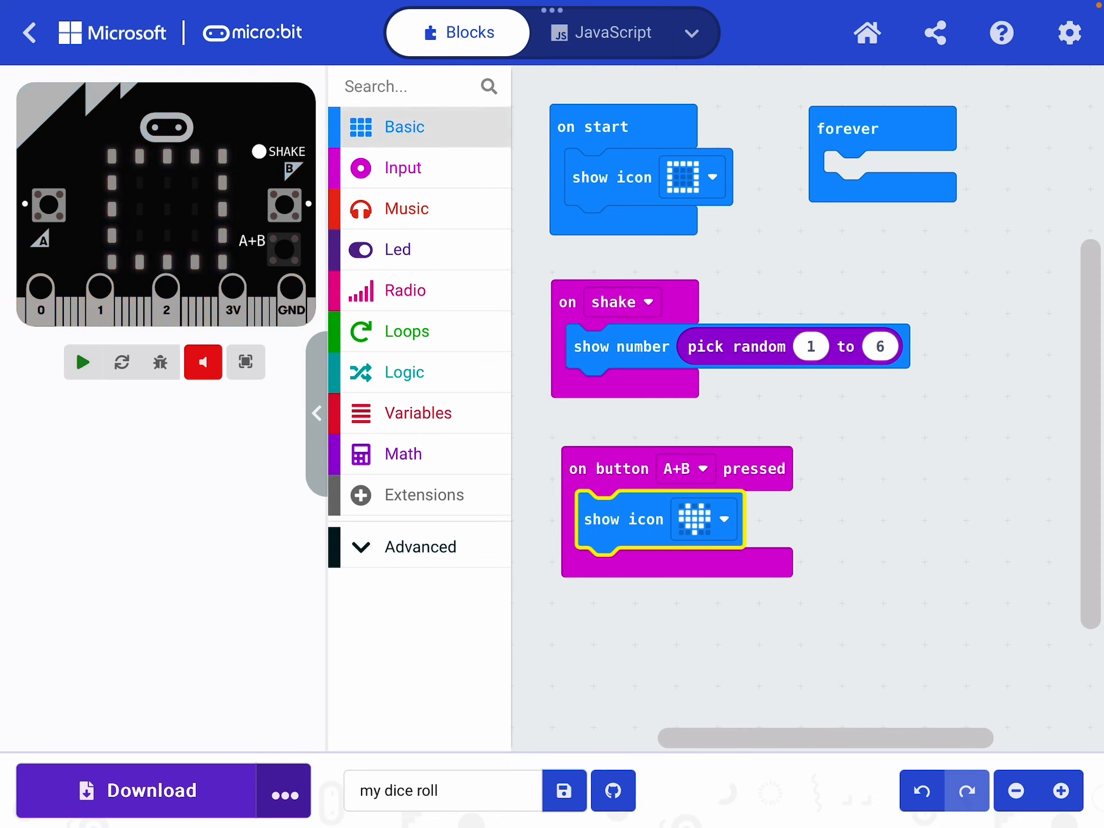
Change the A+B event's icon from heart to the square box and run the simulator
{"action": "left_click", "coordinate": [722, 518]}
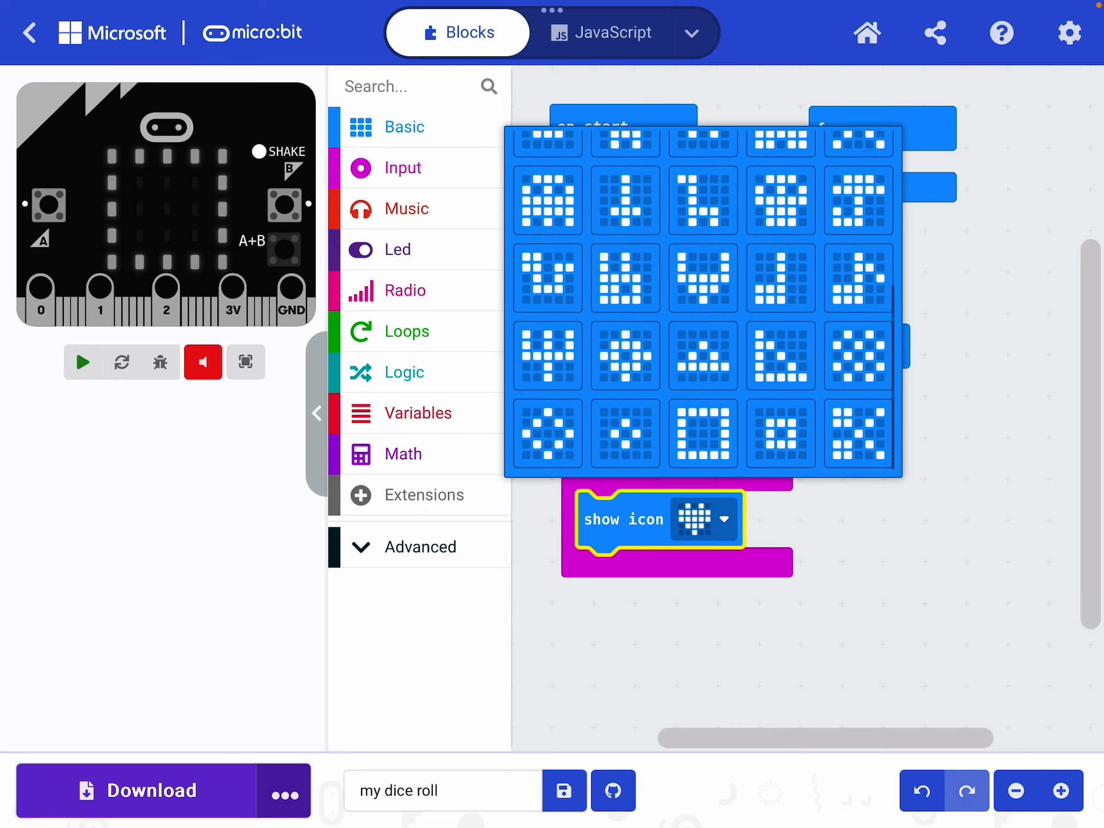
{"action": "left_click", "coordinate": [703, 520]}
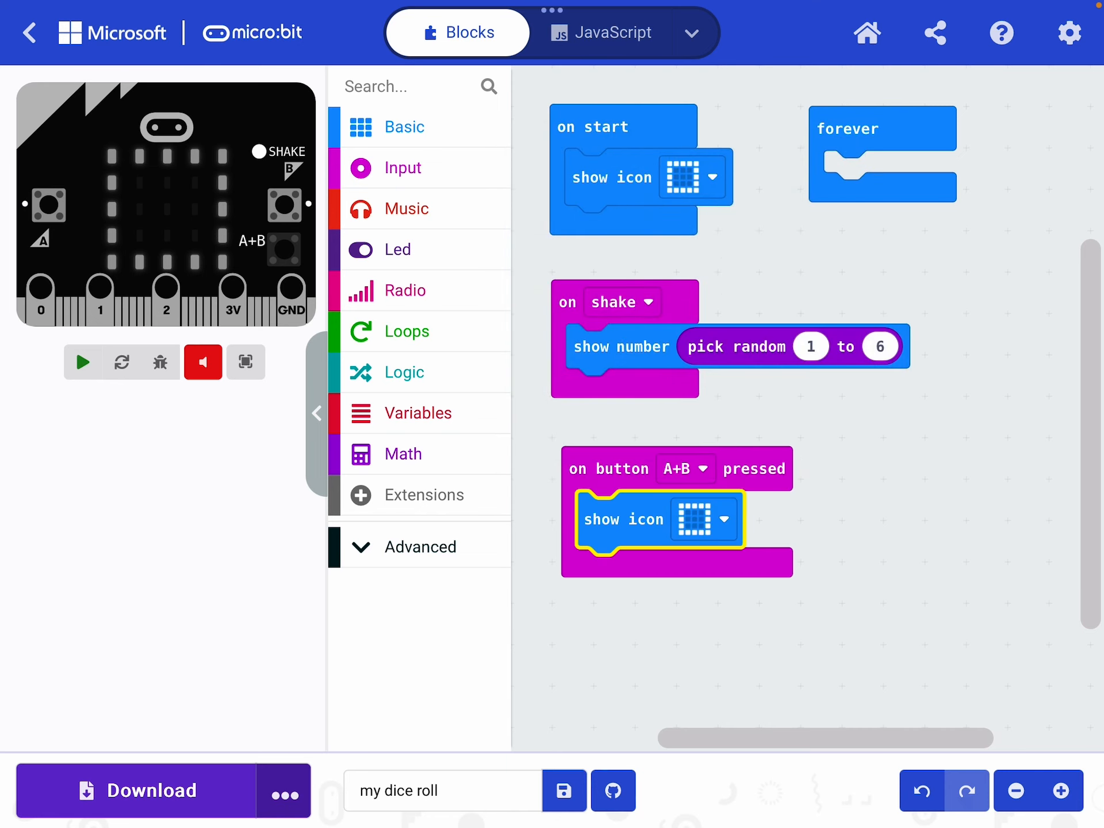
{"action": "left_click", "coordinate": [82, 362]}
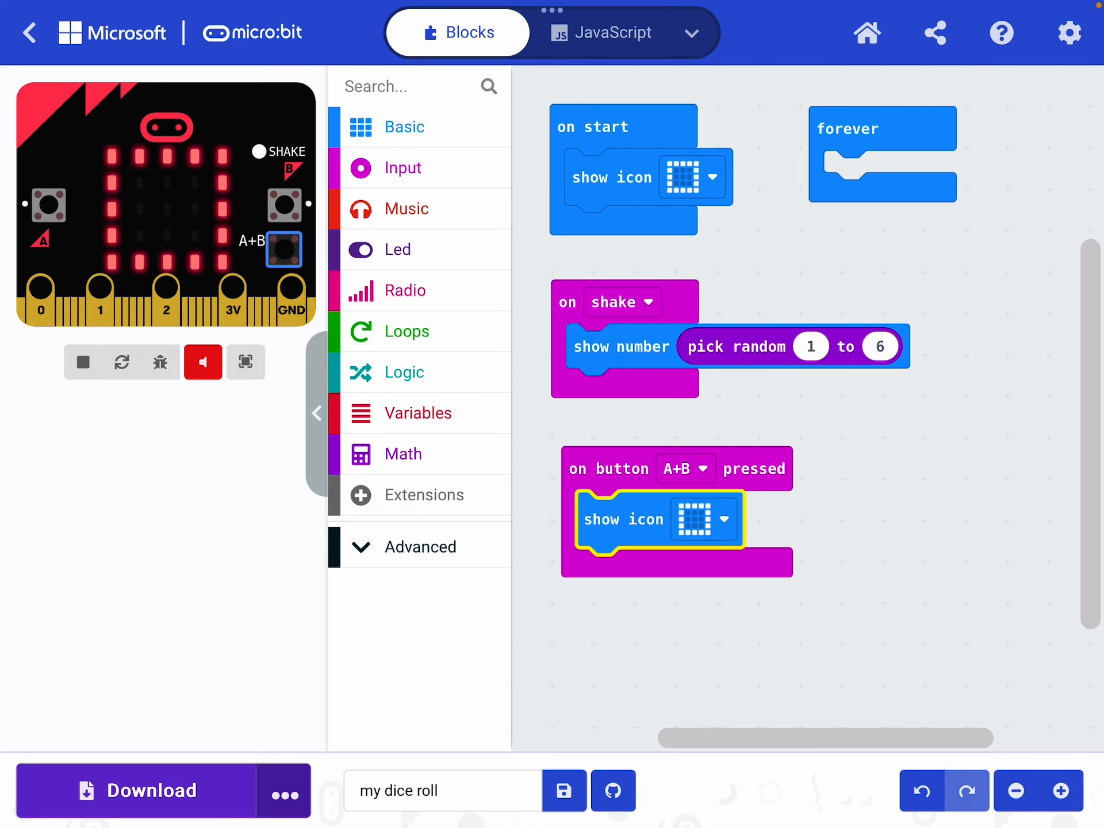
Restart the simulator and press A+B to confirm the box icon lights
{"action": "left_click", "coordinate": [82, 361]}
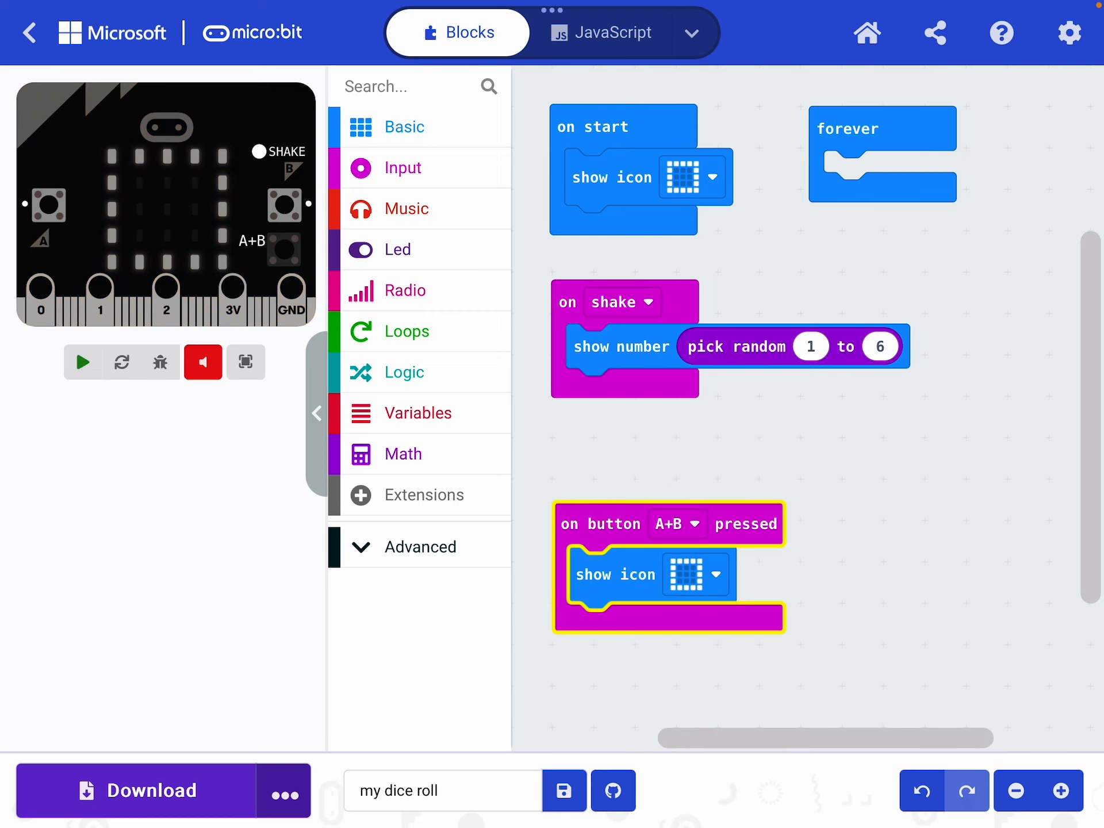
{"action": "left_click", "coordinate": [82, 362]}
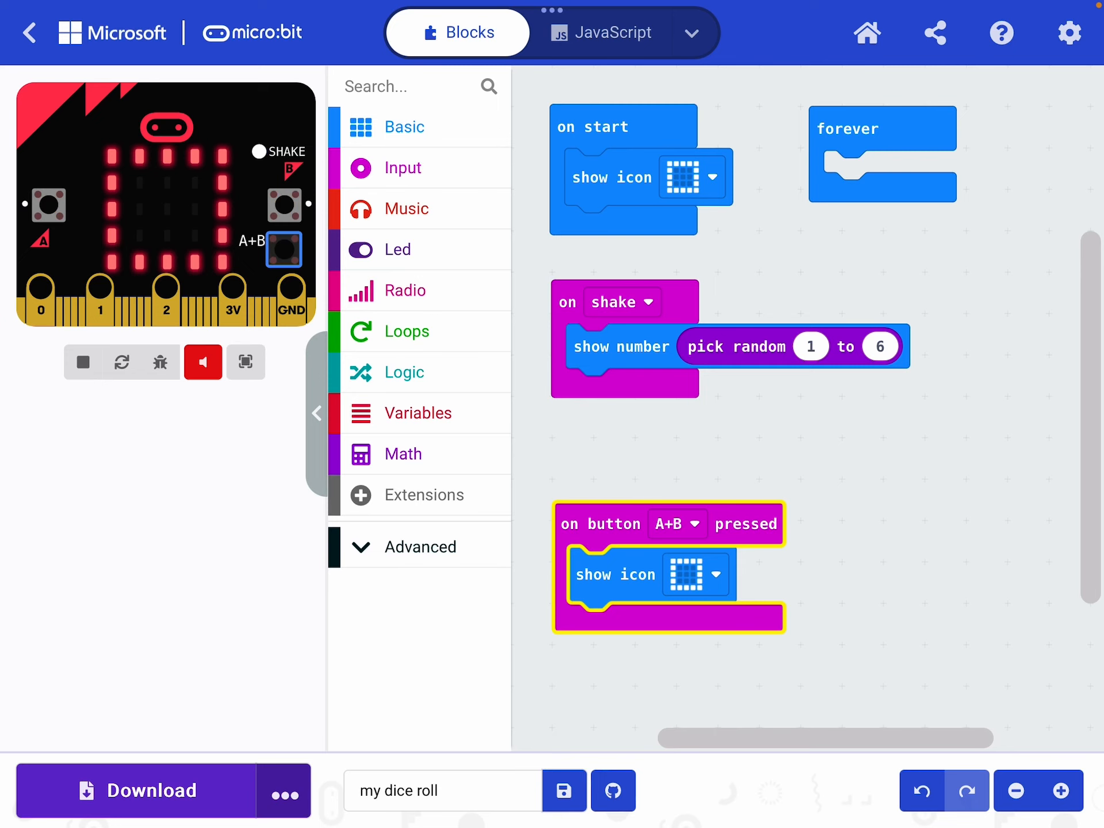
Add play tone Middle B for 1/2 beat under show number, then run the simulator unmuted
{"action": "left_click", "coordinate": [407, 208]}
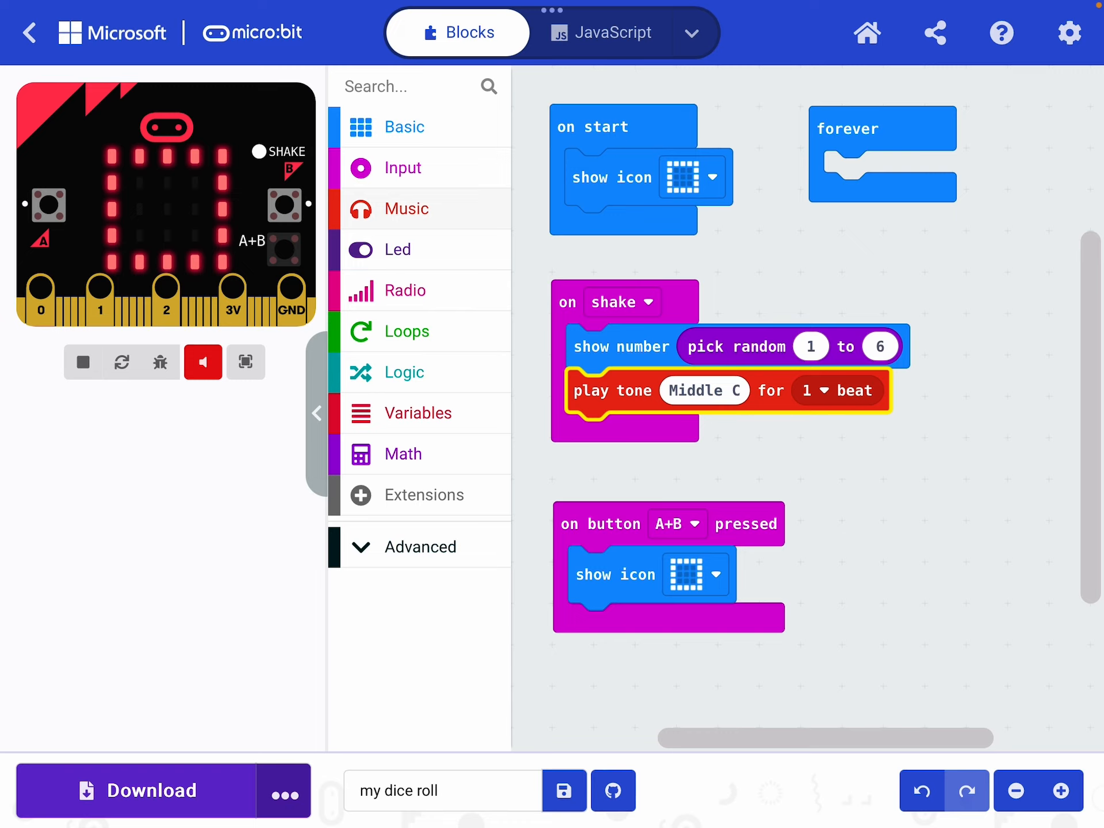
{"action": "left_click", "coordinate": [703, 390]}
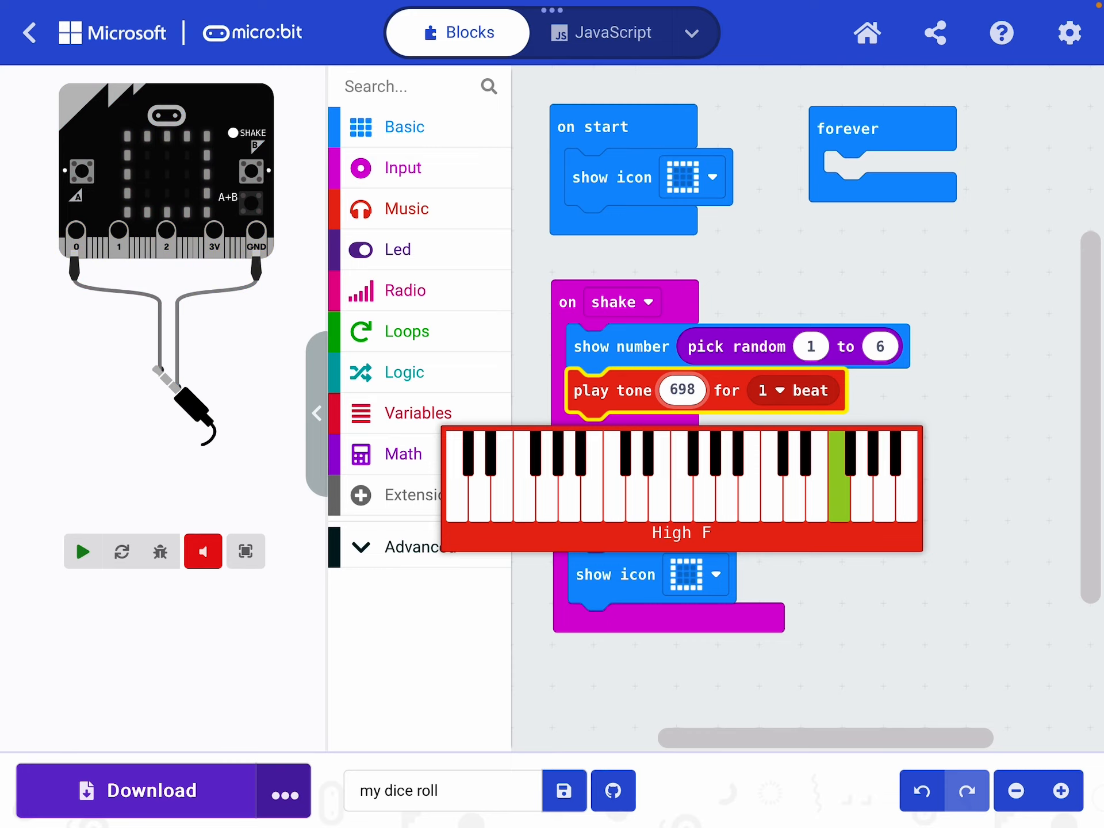
{"action": "left_click", "coordinate": [771, 391]}
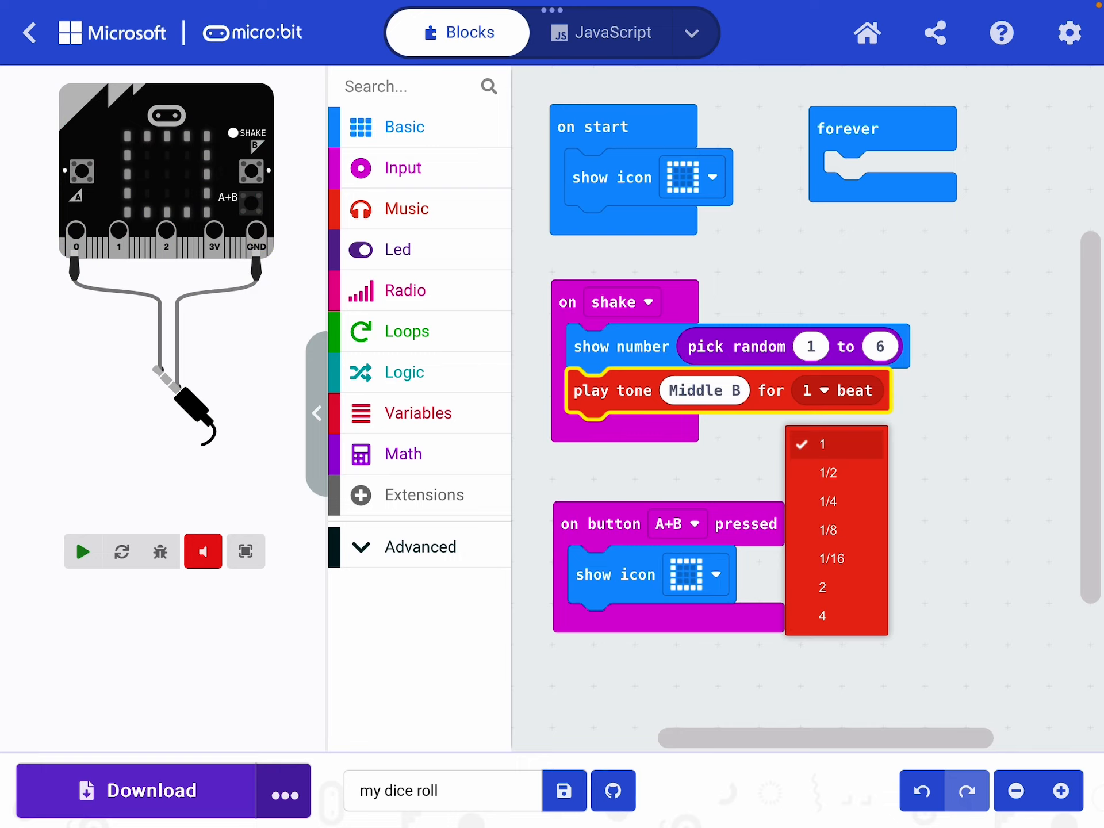
{"action": "left_click", "coordinate": [831, 473]}
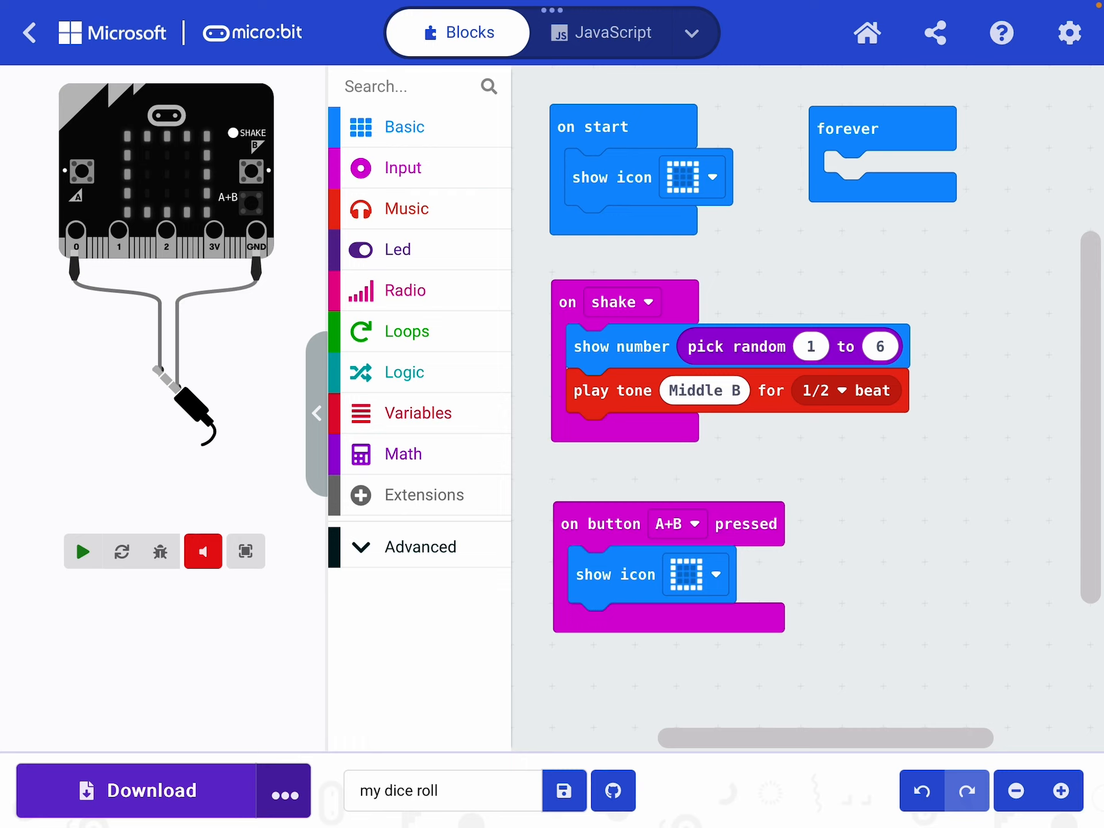
{"action": "left_click", "coordinate": [82, 551]}
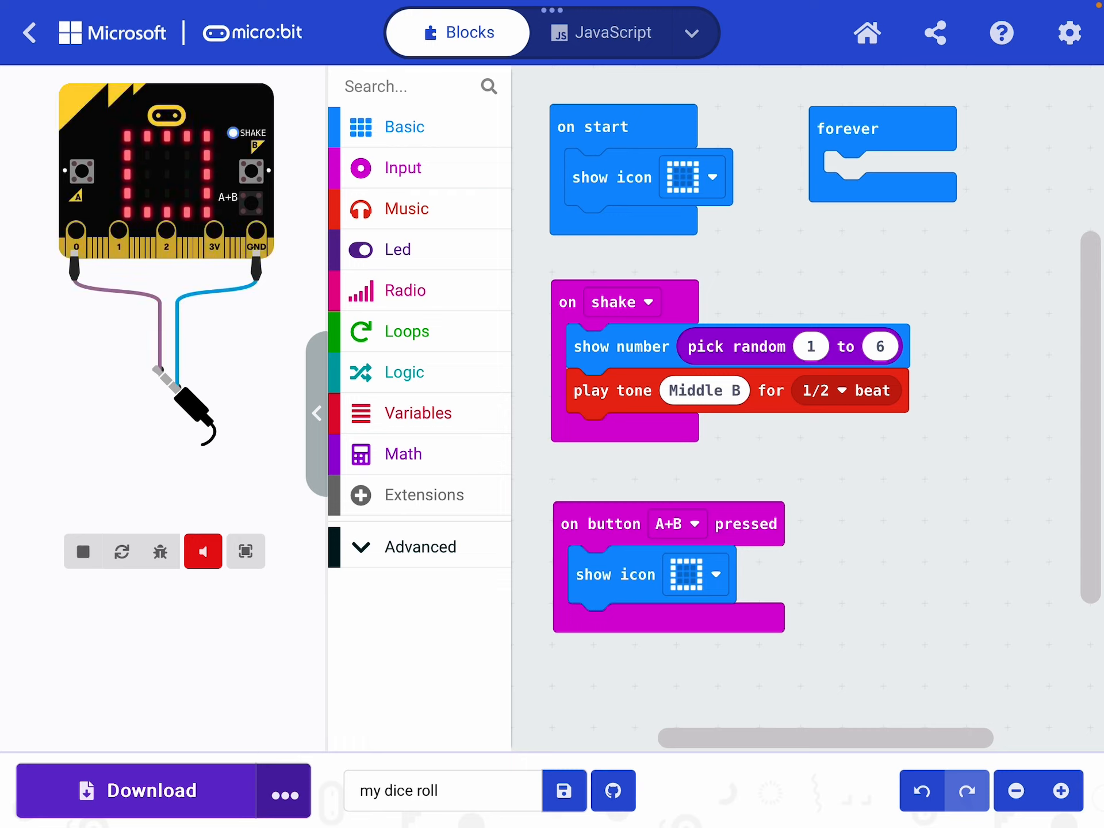
{"action": "left_click", "coordinate": [203, 551]}
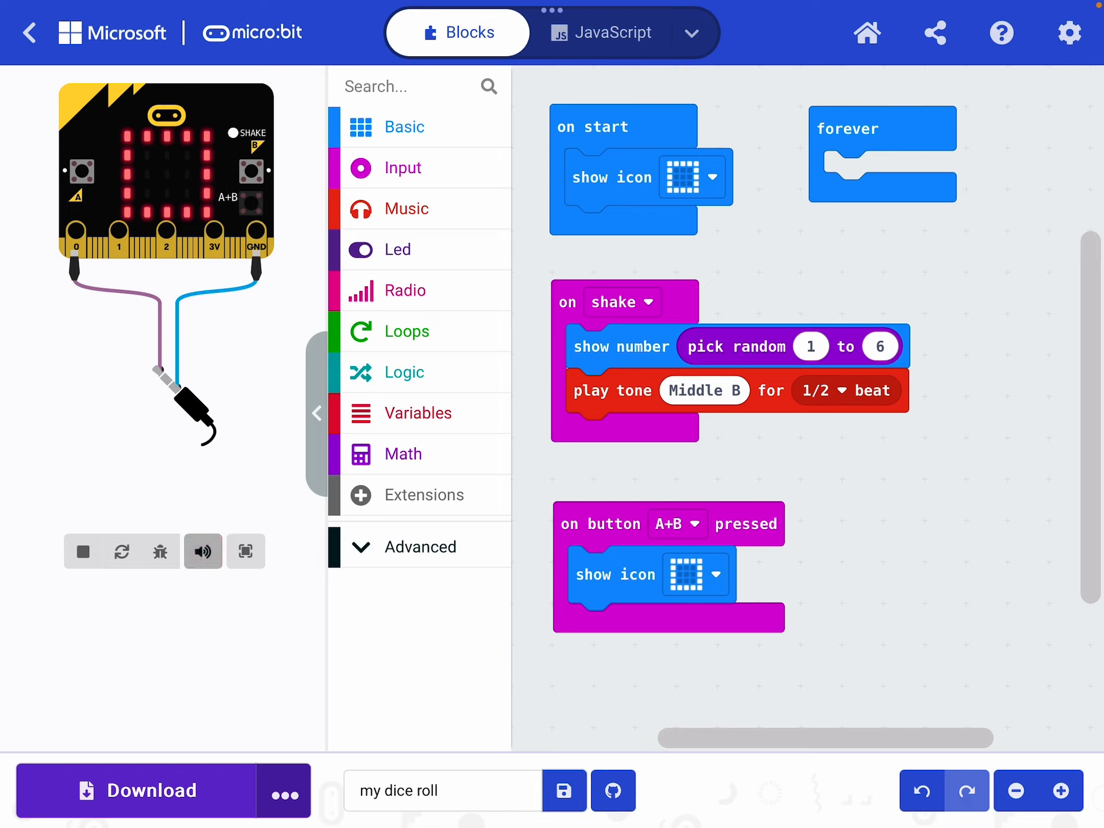